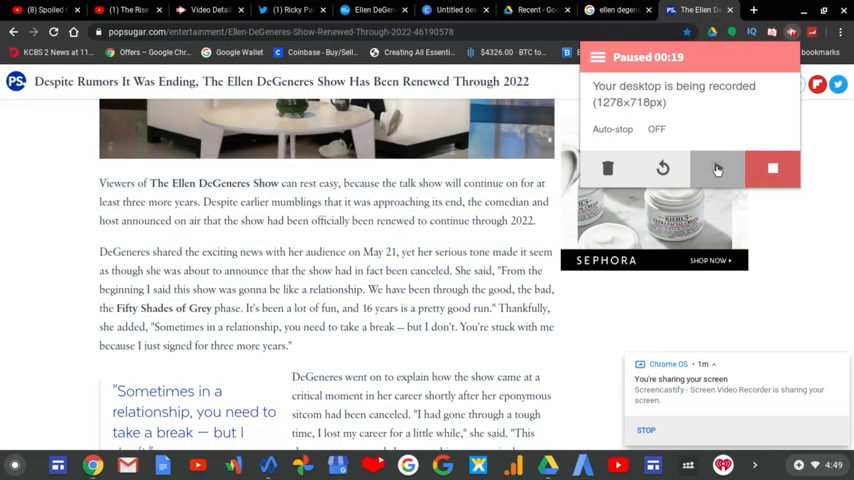
Resume the Screencastify recording over the Ellen DeGeneres photo preview in Google Drive.
left_click(717, 167)
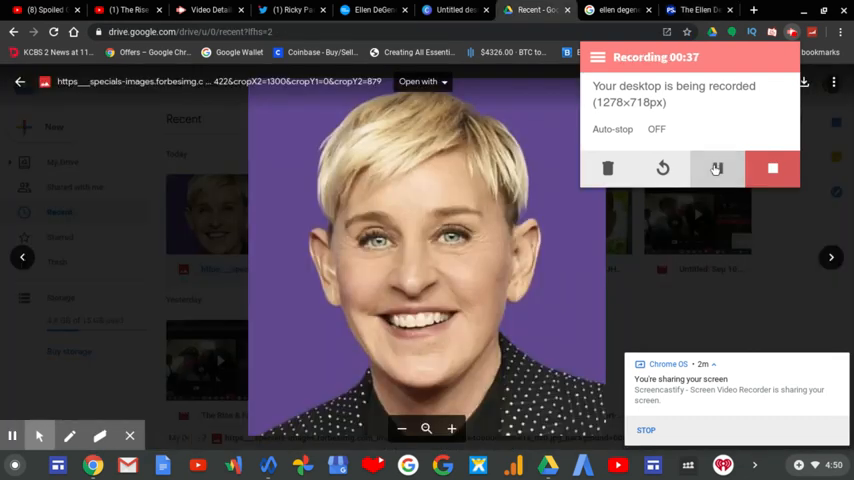
Pause recording, bring up the USA Today Season 18 article, and resume recording.
left_click(717, 168)
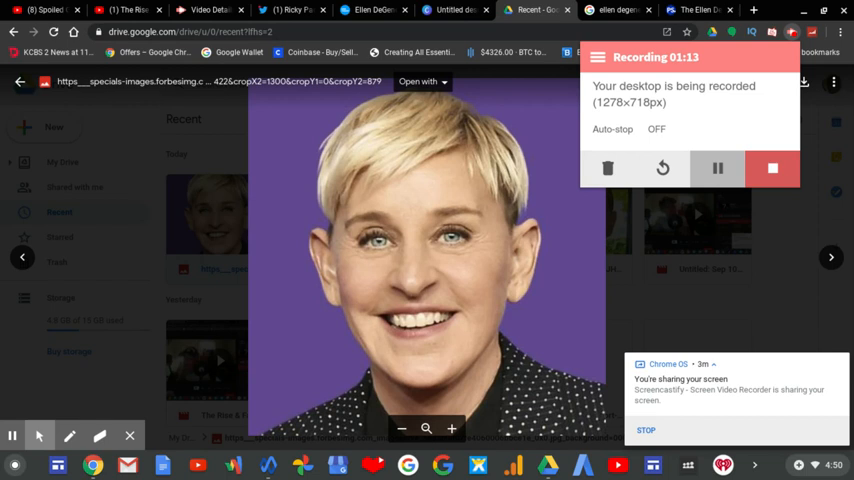
left_click(717, 168)
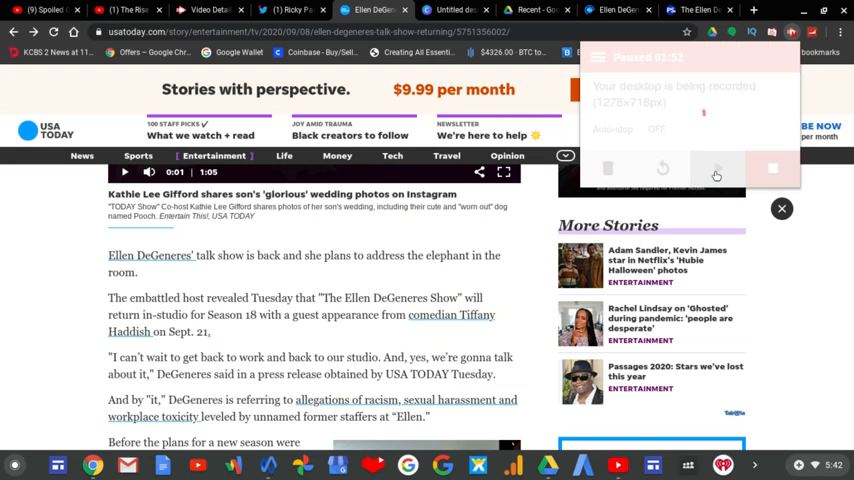
left_click(717, 168)
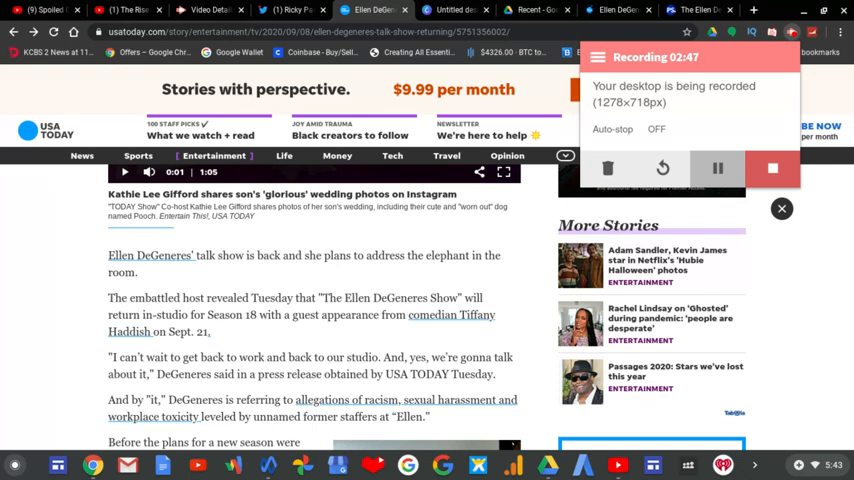
left_click(717, 167)
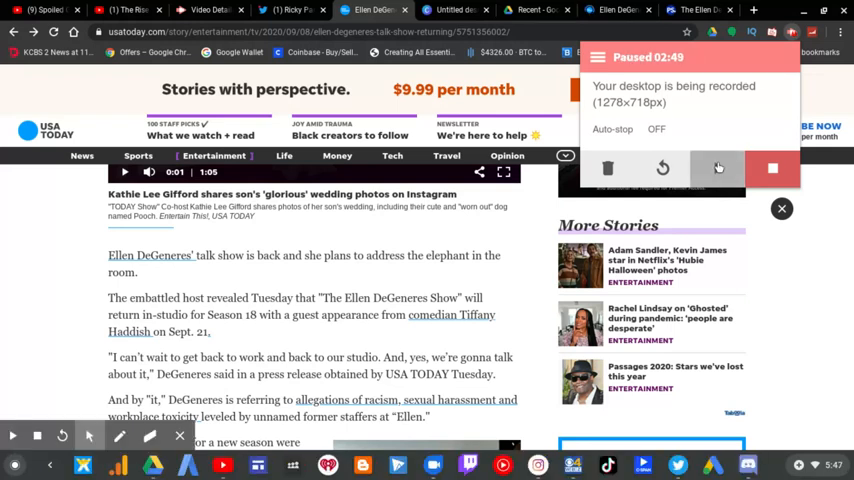
left_click(718, 168)
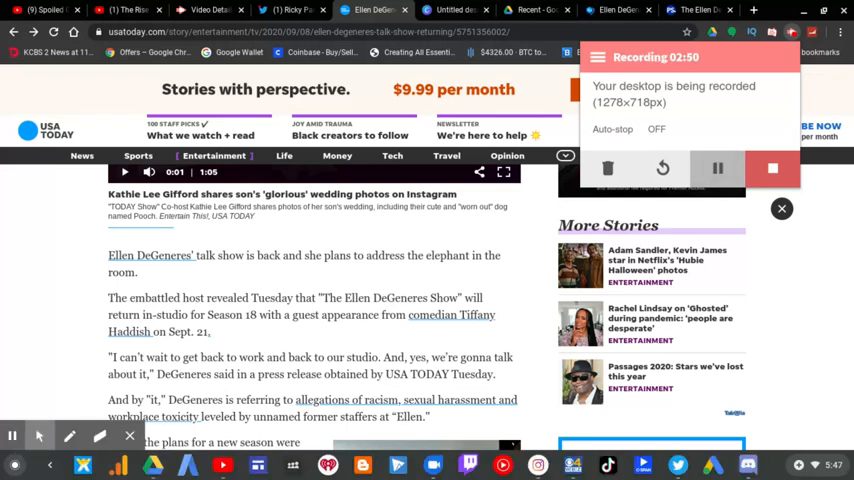